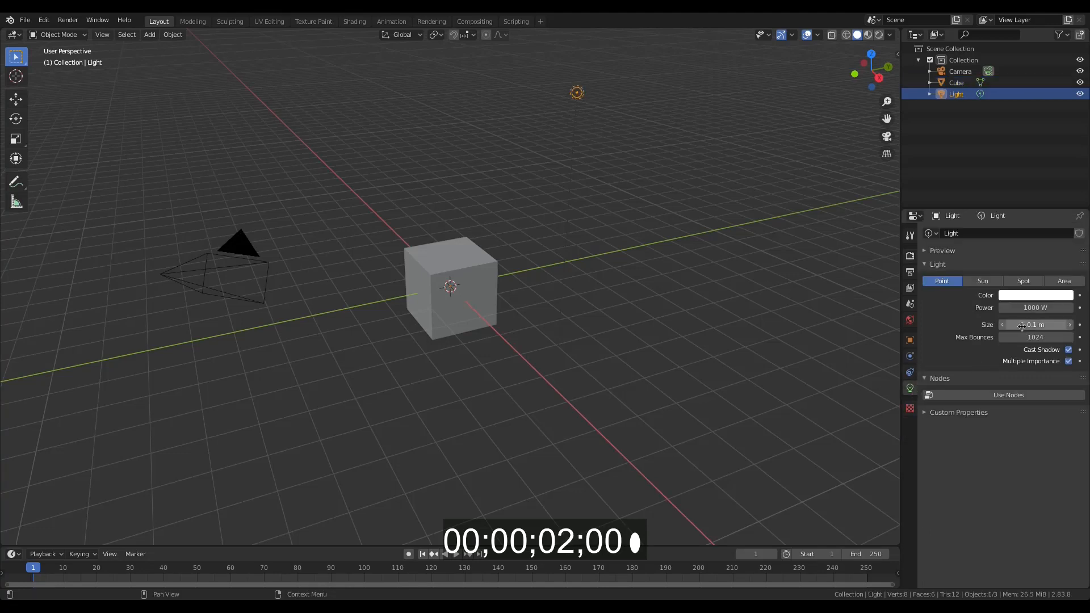
Step: Extrude the cube's top, merge it into a ridge, and scale out the roof overhang
left_click(982, 281)
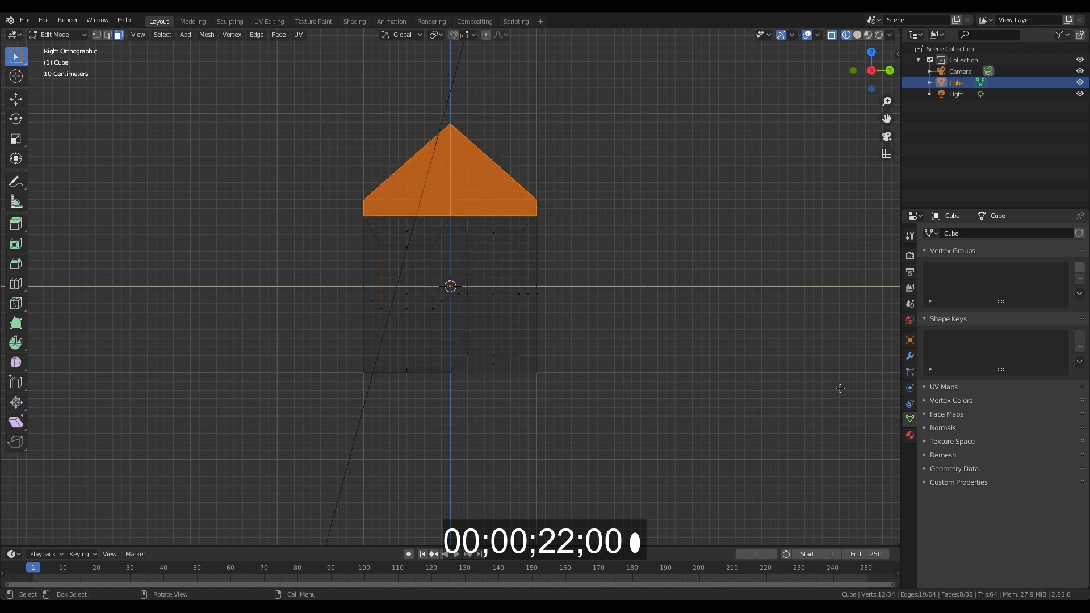
Step: Give the roof a dark red material and the inset door faces the plain wall material
left_click(908, 436)
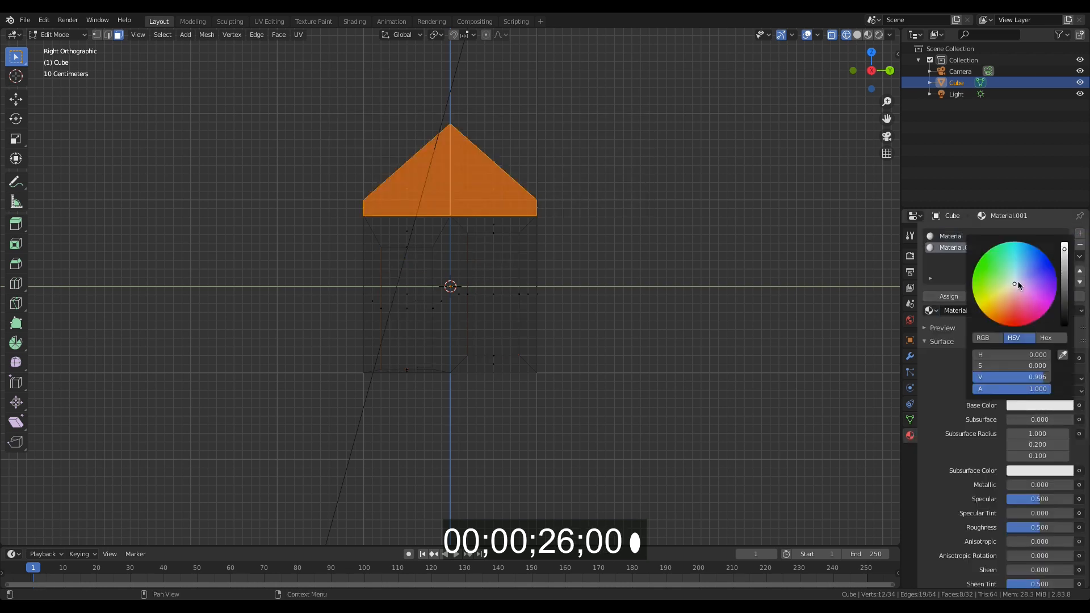
left_click(1006, 317)
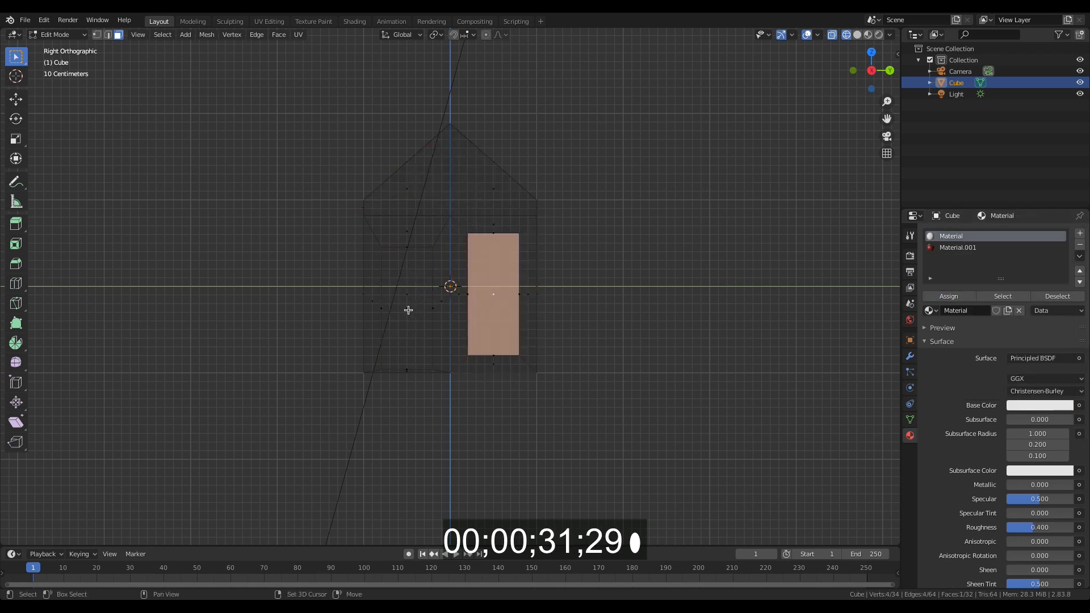
left_click(947, 296)
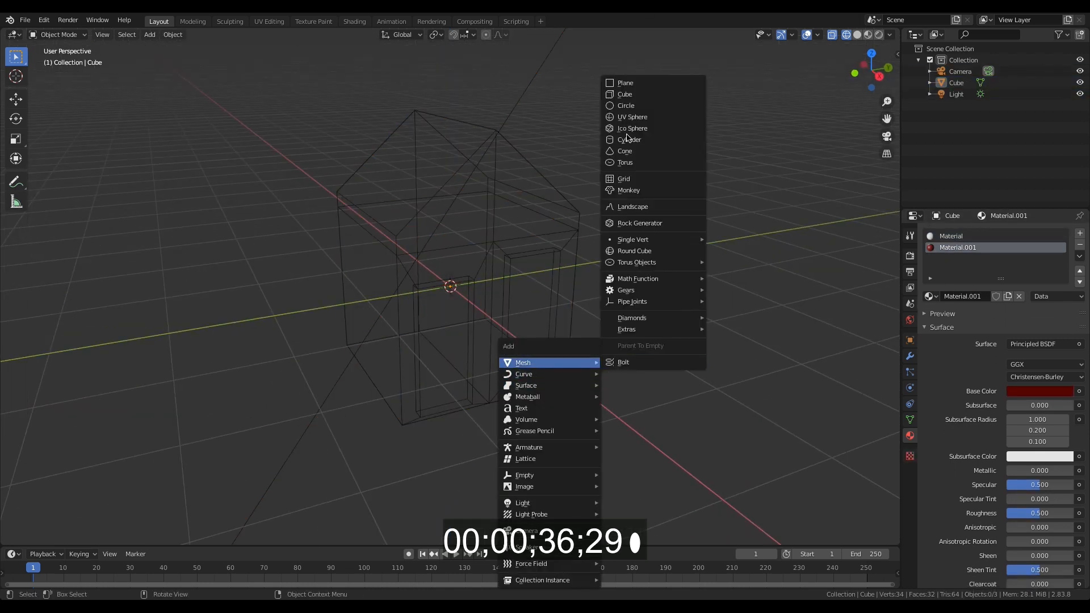
Step: Add a ground plane with a new material, set a light blue world color, and render
left_click(625, 83)
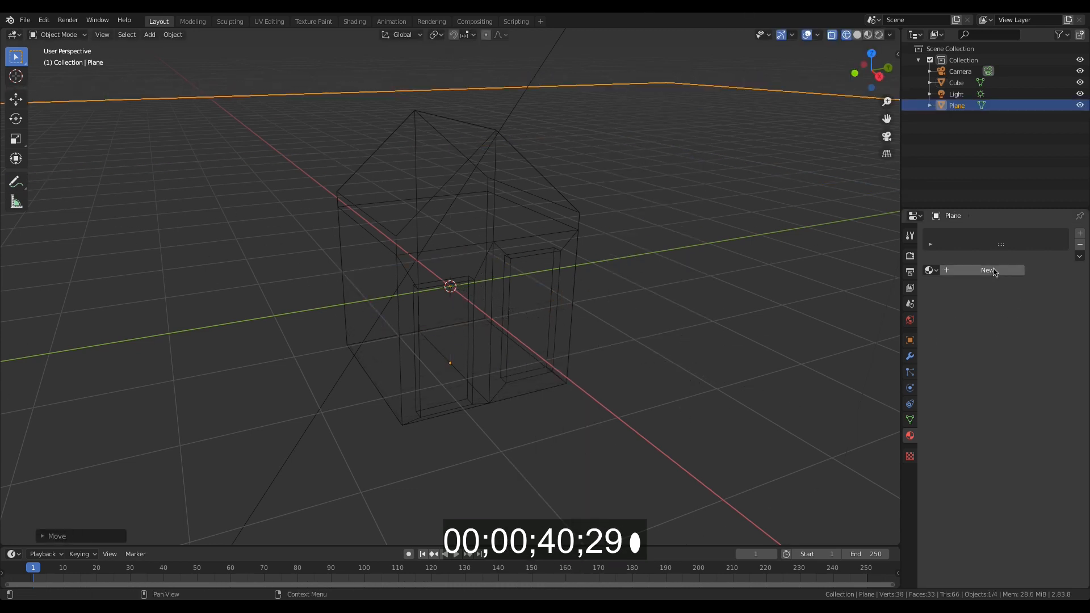
left_click(987, 269)
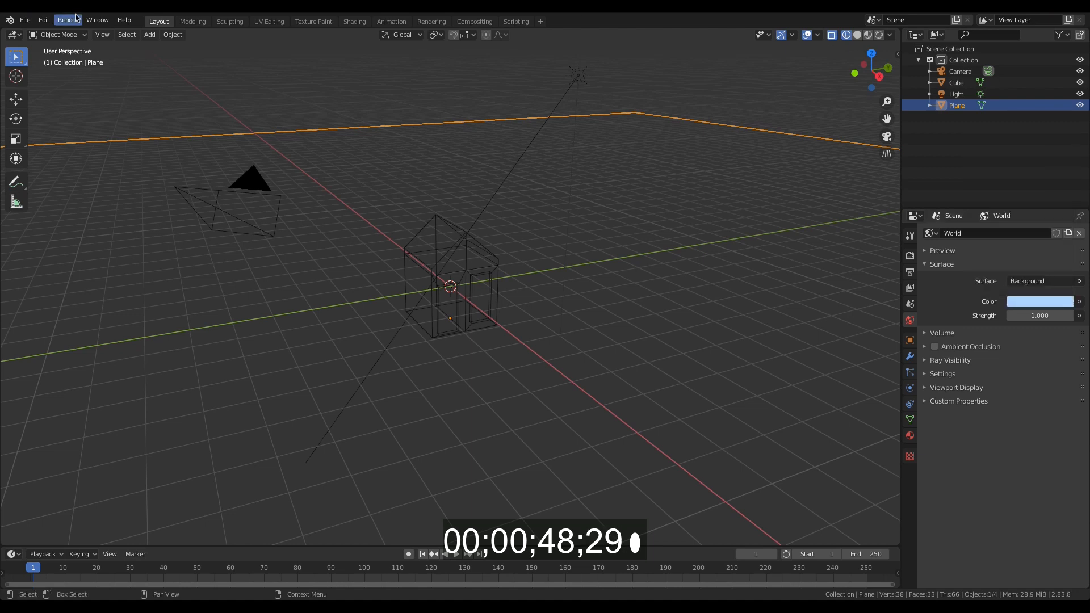
left_click(67, 19)
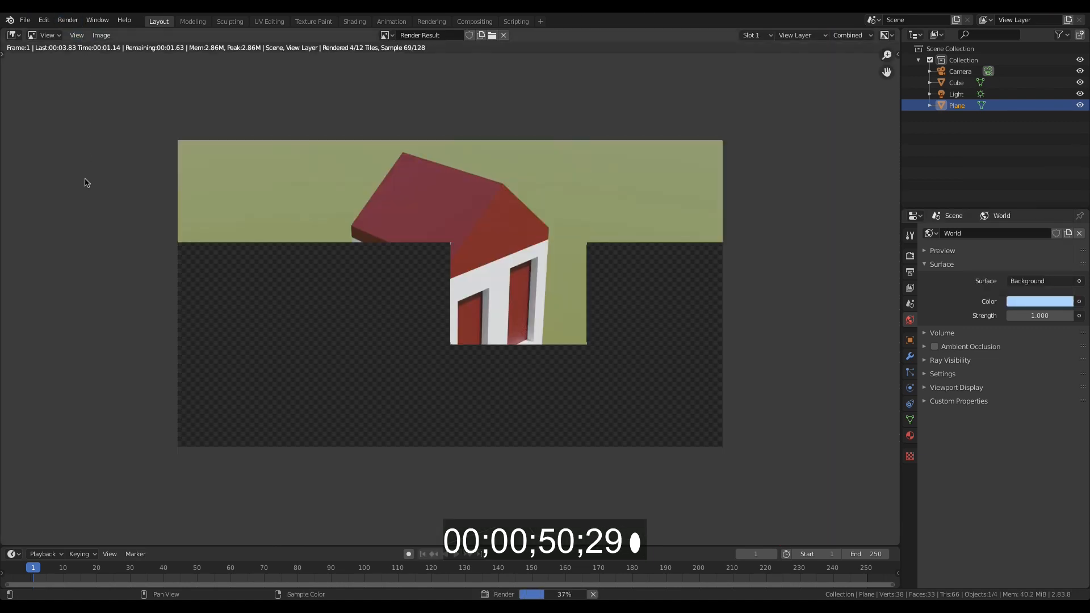